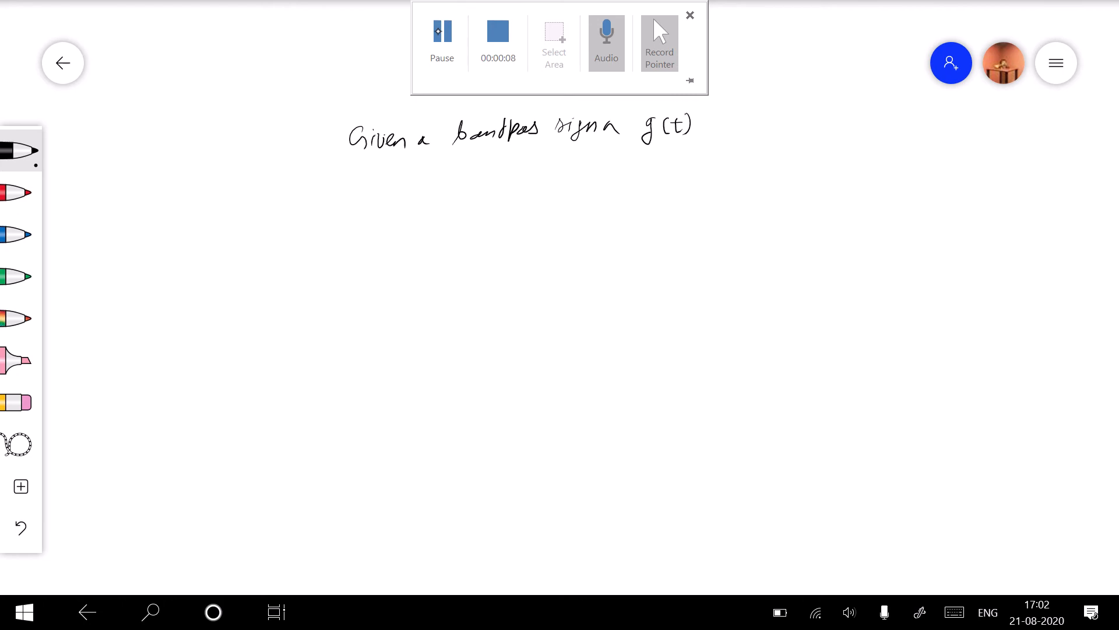
Handwrite "Given a bandpass signal g(t)" at the top of the canvas.
drag(418, 193, 417, 218)
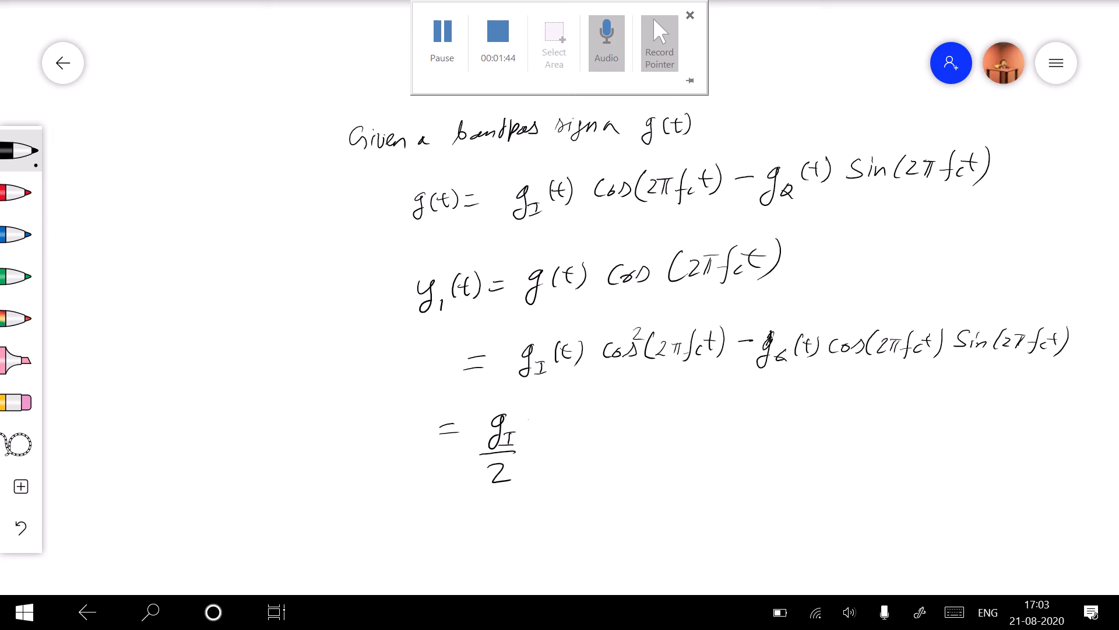
Write g(t) via gI and gQ, then expand y1(t) = g(t)cos(2πfct) into halves.
text((t))
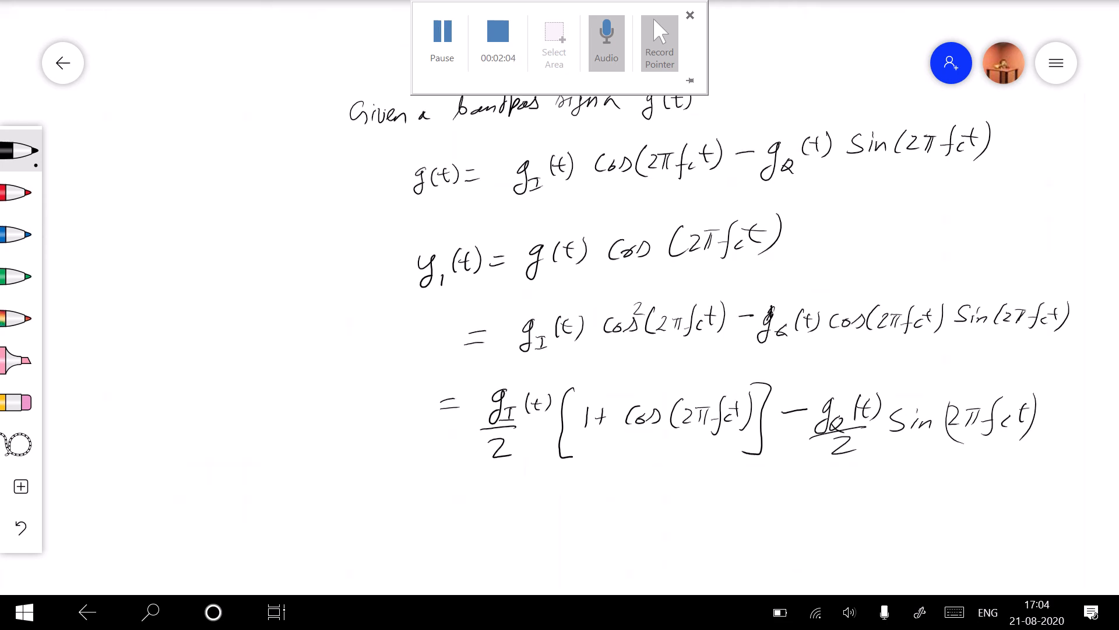
Below the expansion, draw h(t) ↔ H(f), a rectangular |H(f)| with cutoff W, and W << fc.
scroll(down, 3)
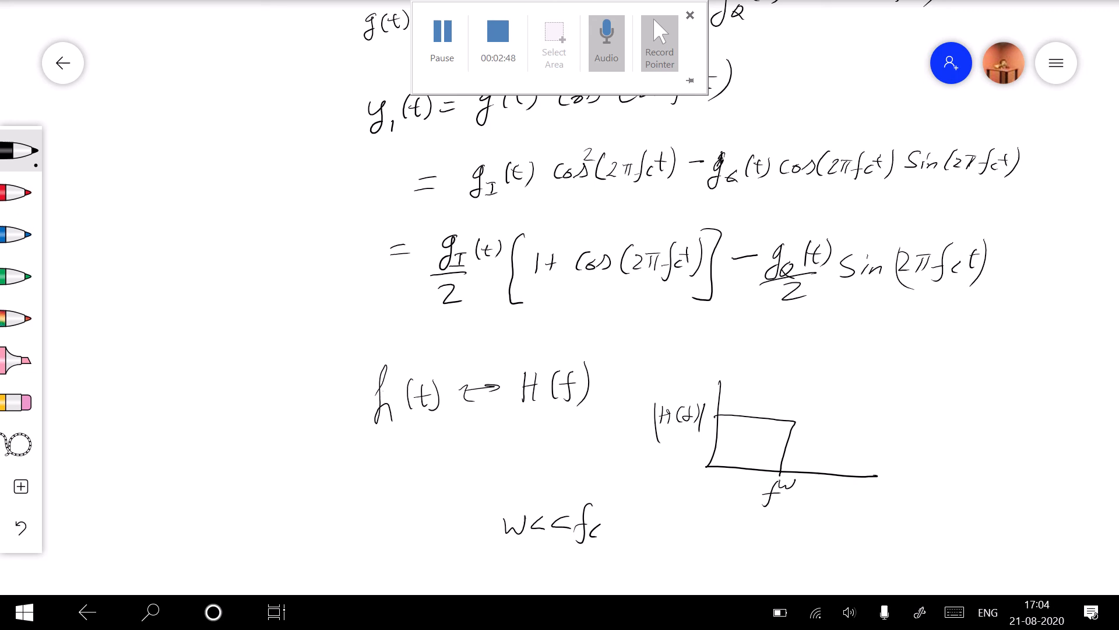
Write y1(t)*h(t) = gI(t)/2, then = gI(t) and filter height 1 in red.
scroll(down, 3)
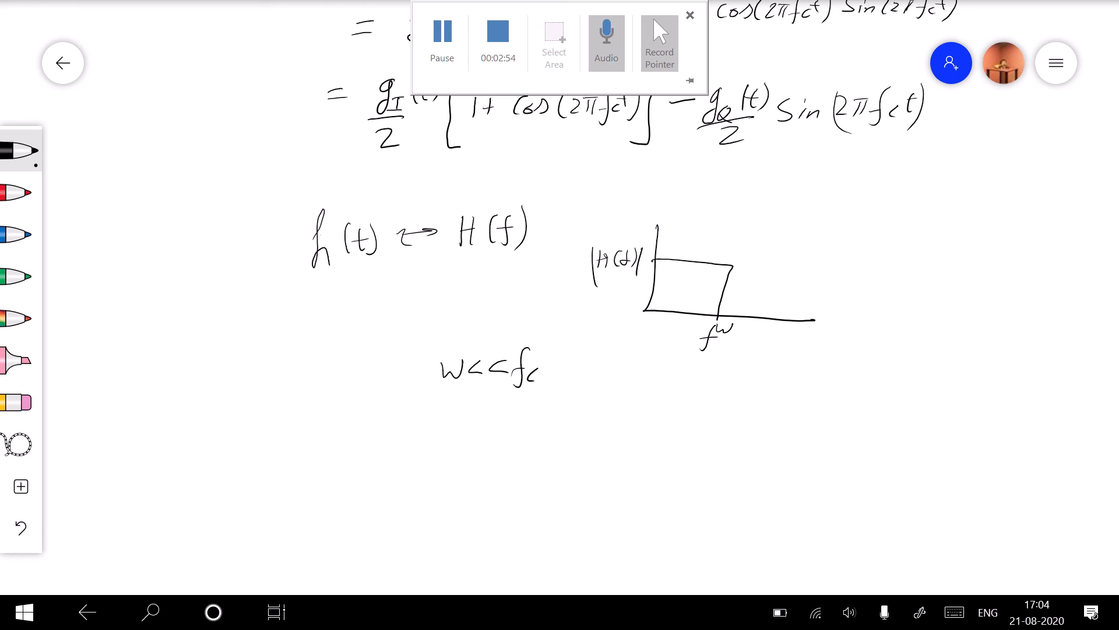
scroll(up, 3)
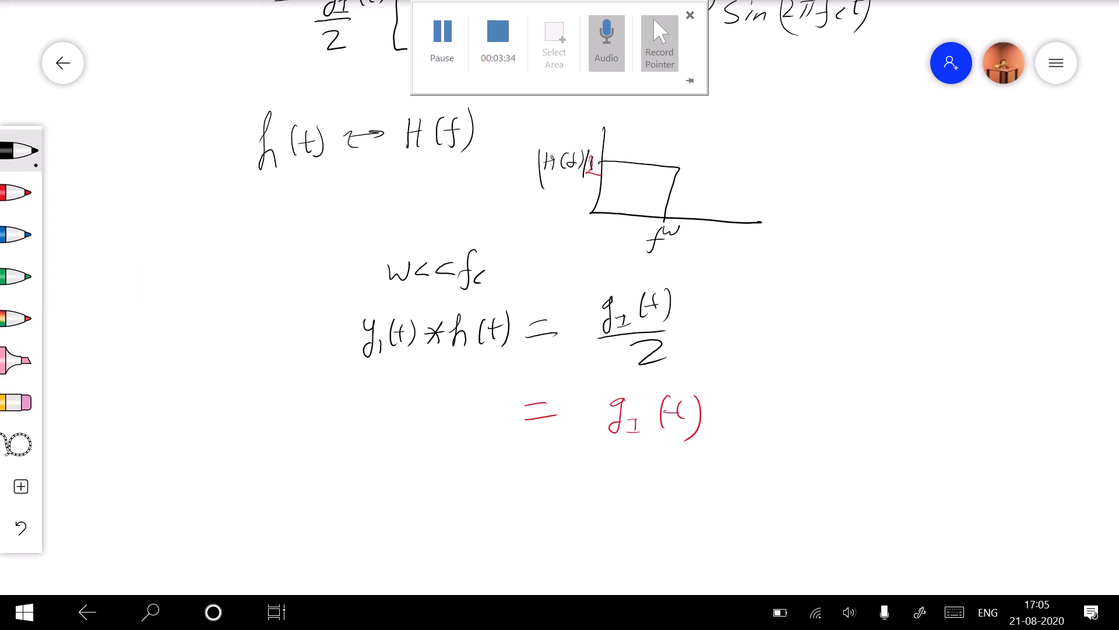
Write "For gQ(t) define", y2(t) = g(t)sin(2πfct), and −h(t)*y2(t) = gQ(t)/2.
scroll(down, 3)
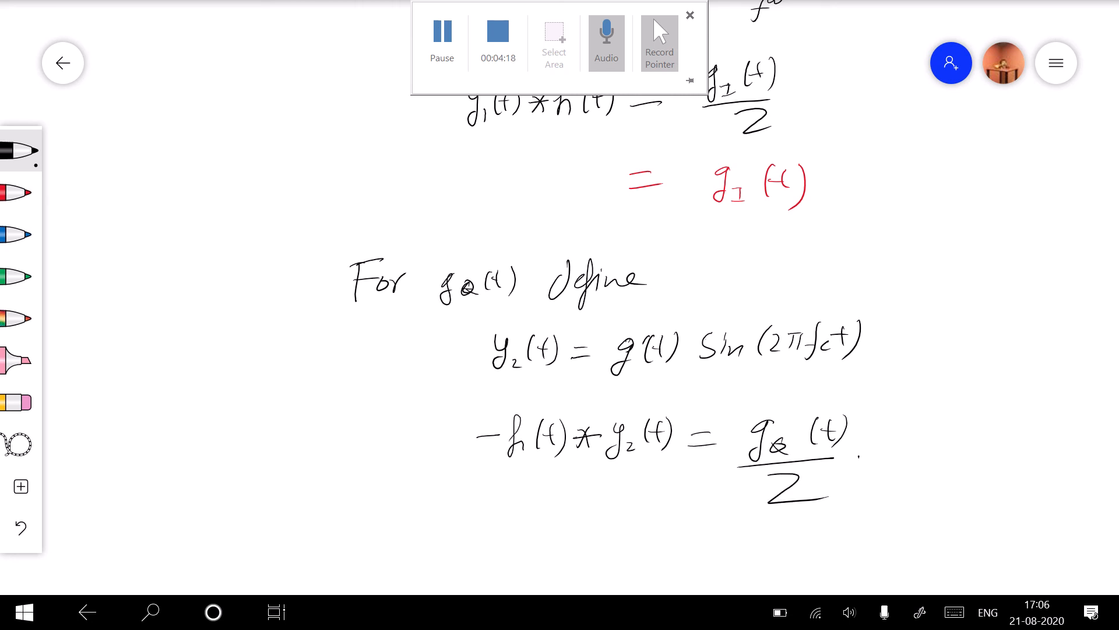
Draw g(t) splitting into cos and −sin mixer branches, each feeding an LPF box.
scroll(down, 3)
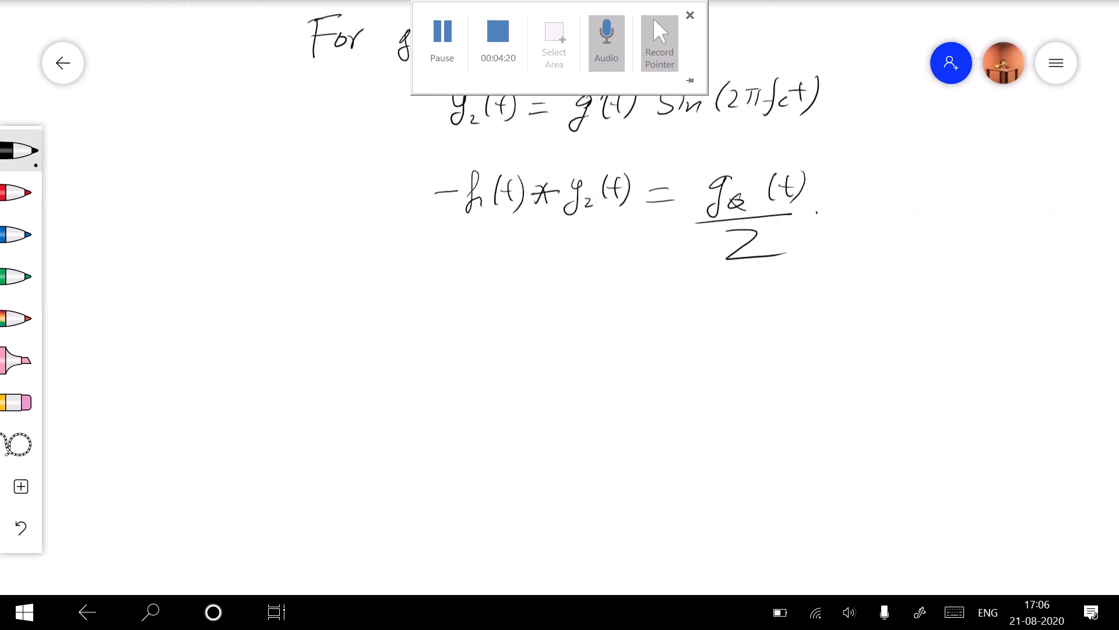
click(689, 14)
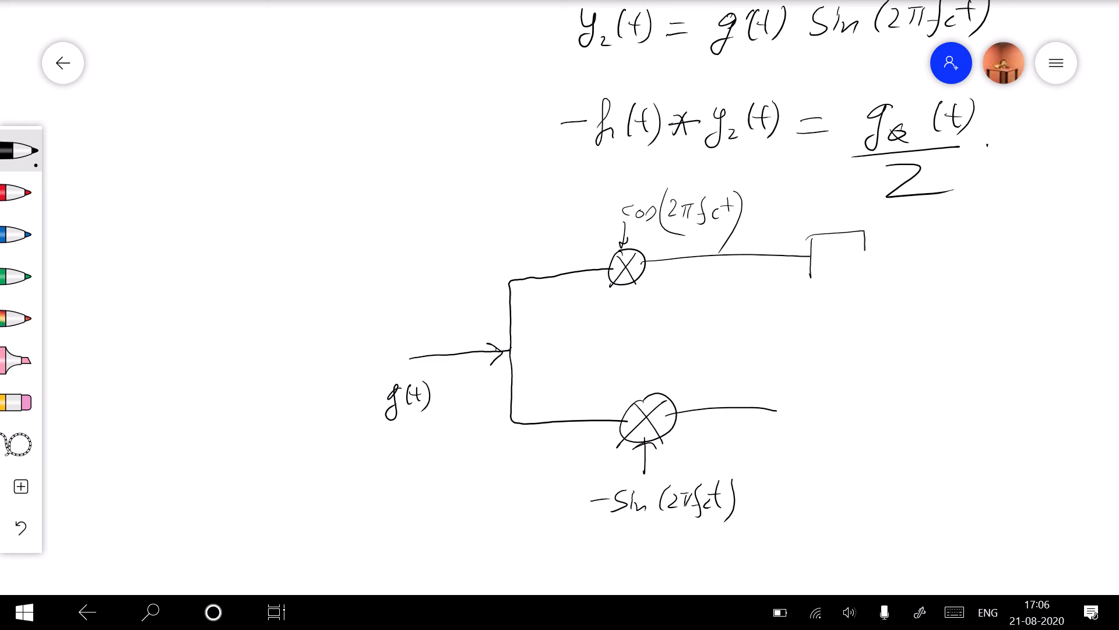
text(LPF)
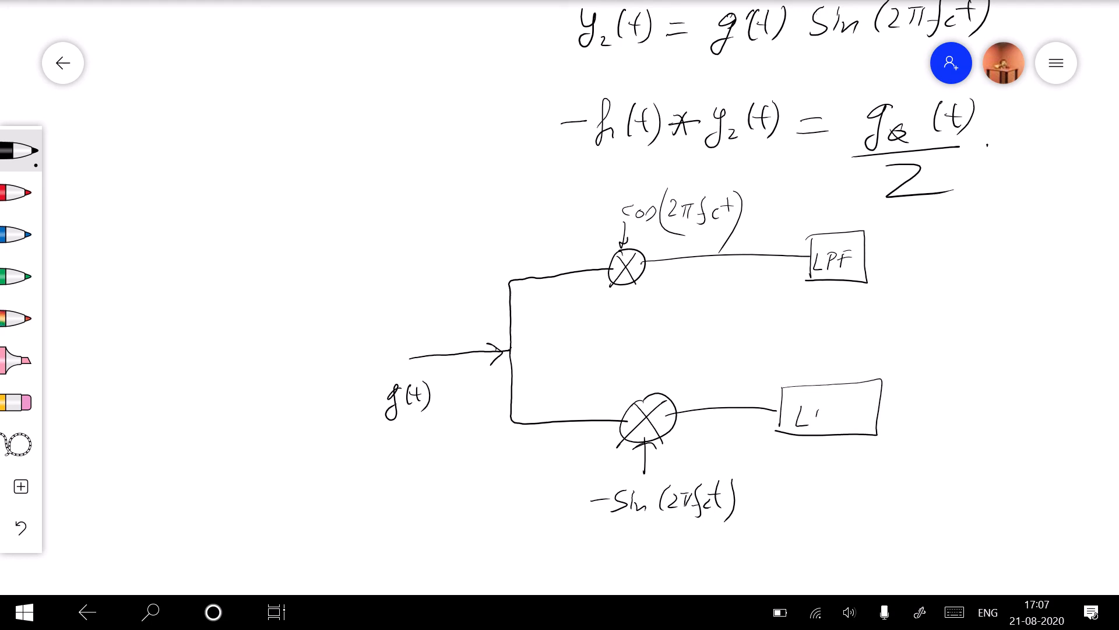
text(LPF)
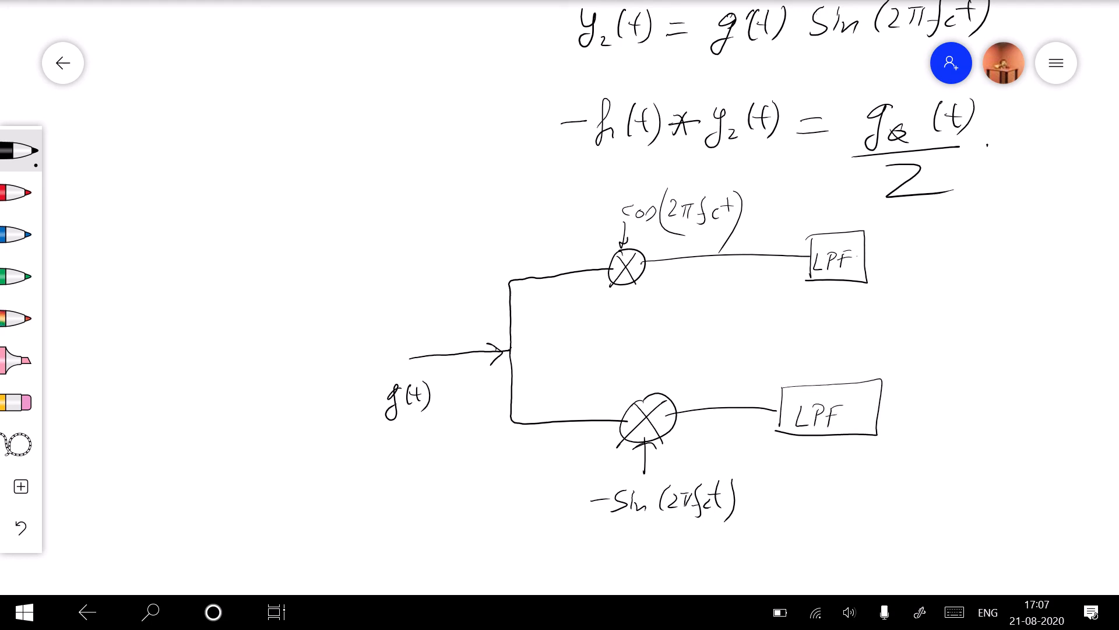